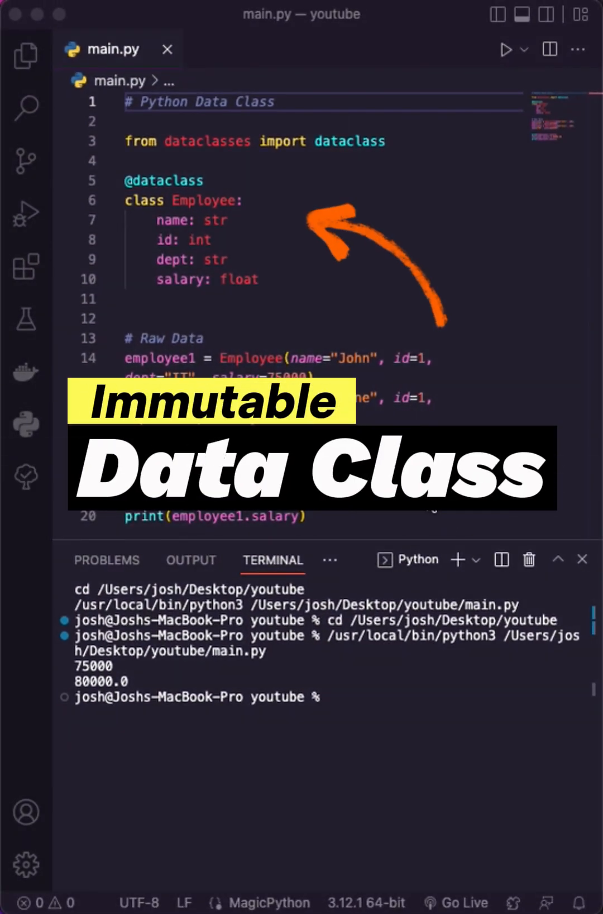
# Step: Clear main.py down to the '# Python Data Class' comment line
pyautogui.press('cmd+a')
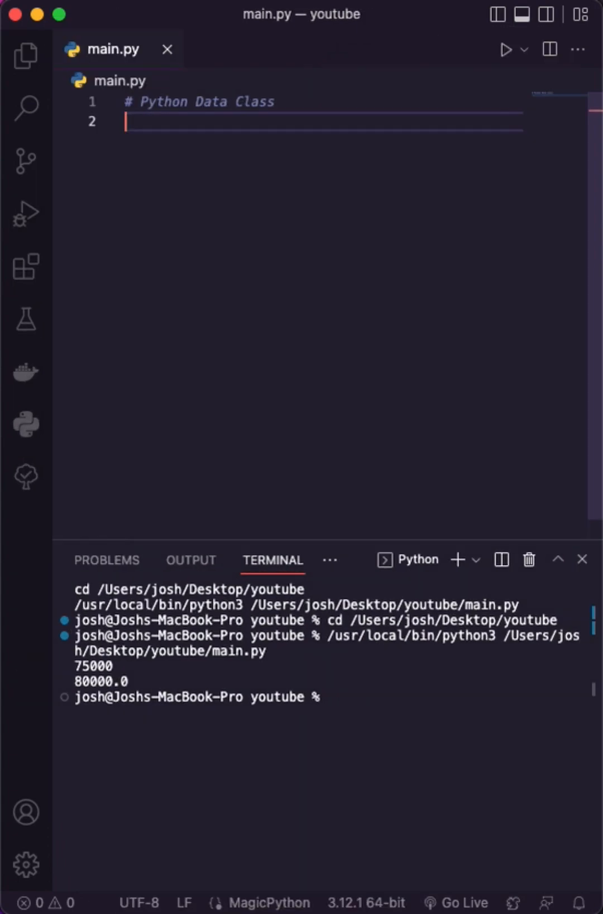
pyautogui.write('from dataclasses i')
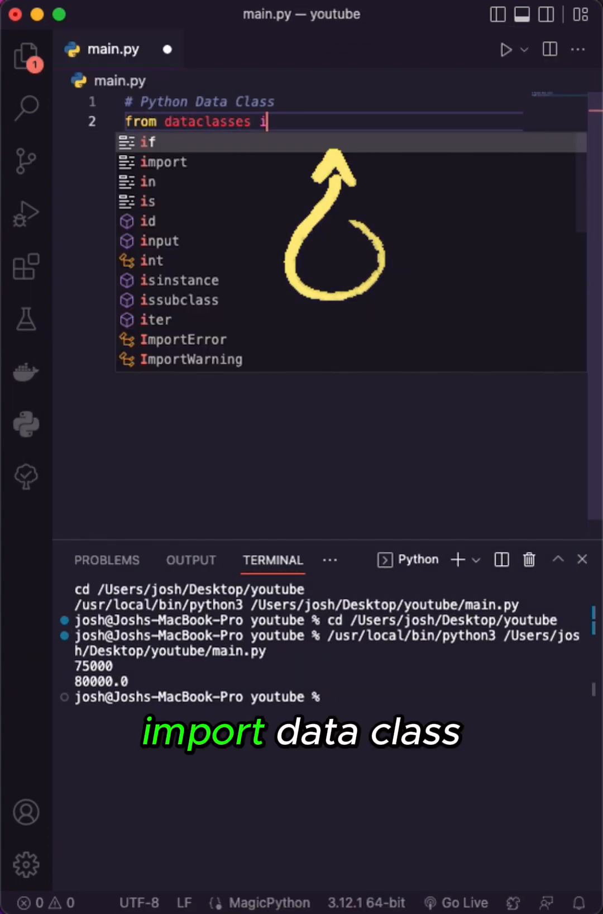
pyautogui.write('mport dataclass')
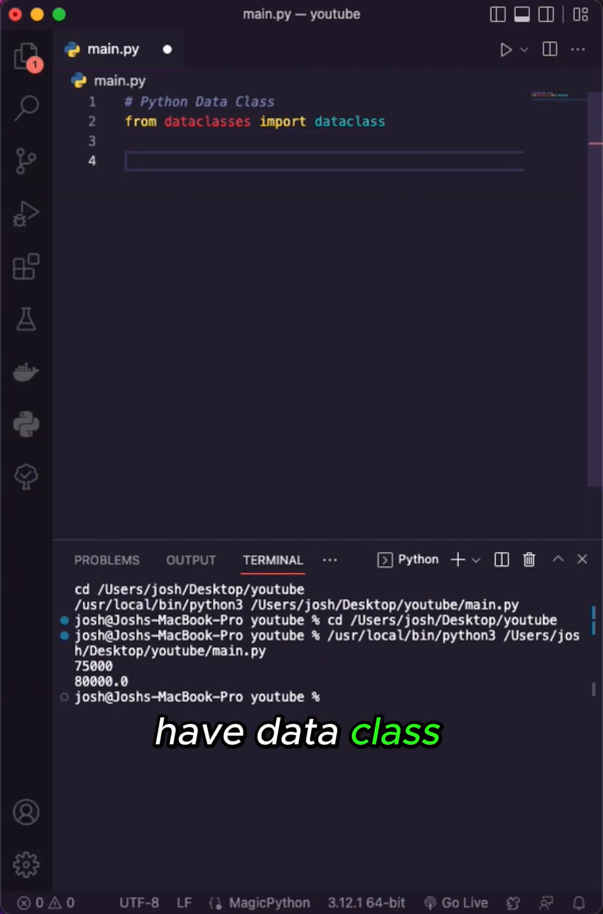
pyautogui.write('@dataclass')
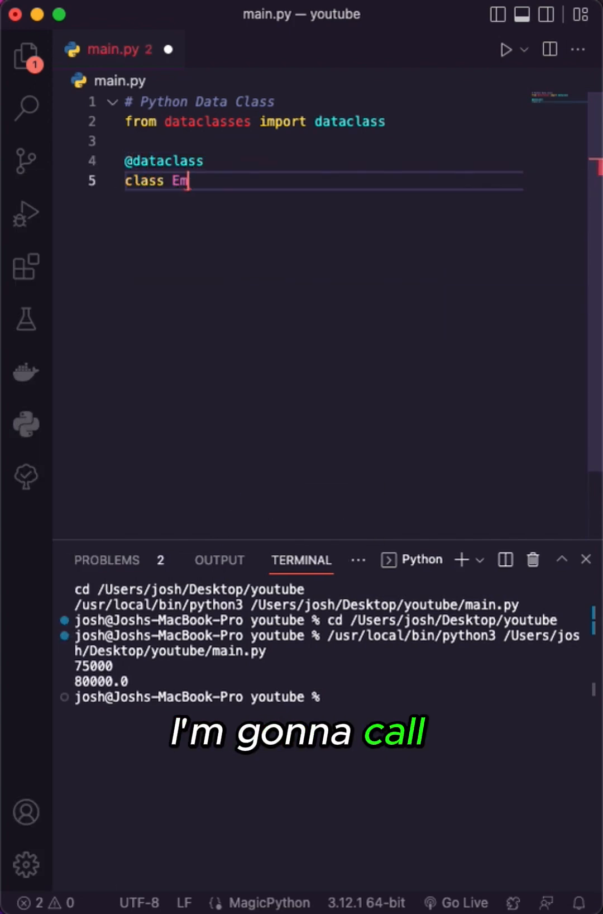
# Step: Declare class Employee with name: str and the id, dept, salary fields plus two instances
pyautogui.write('ployee:')
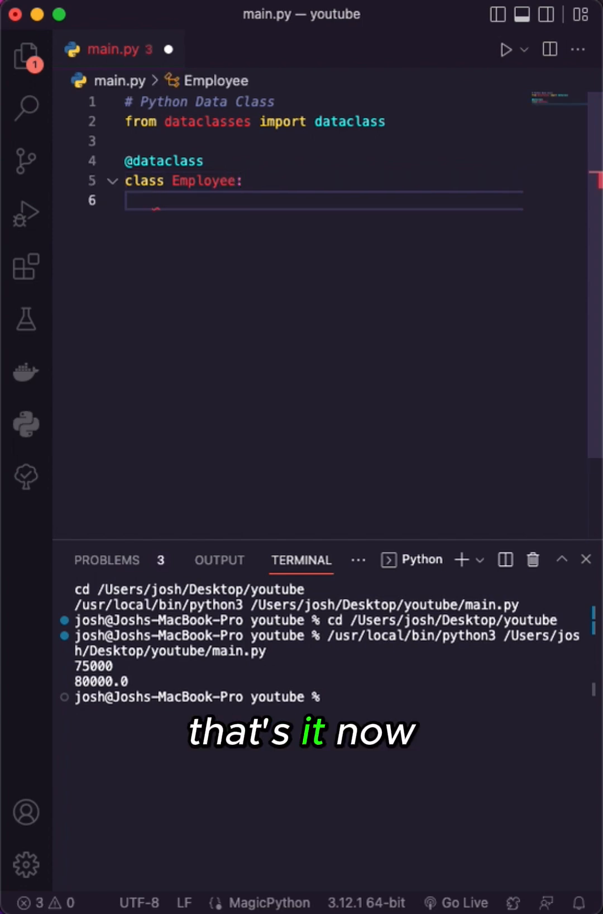
pyautogui.write('name:')
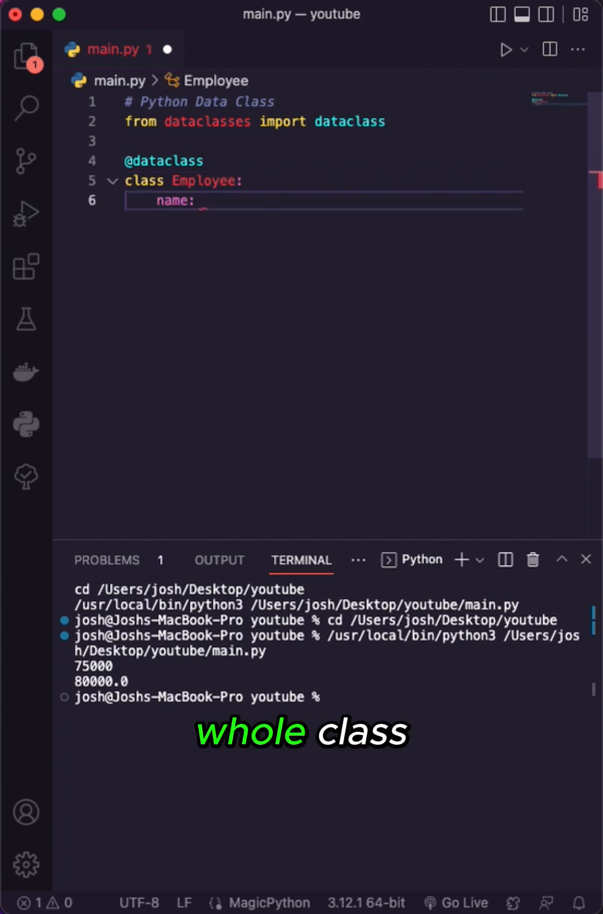
pyautogui.write('str')
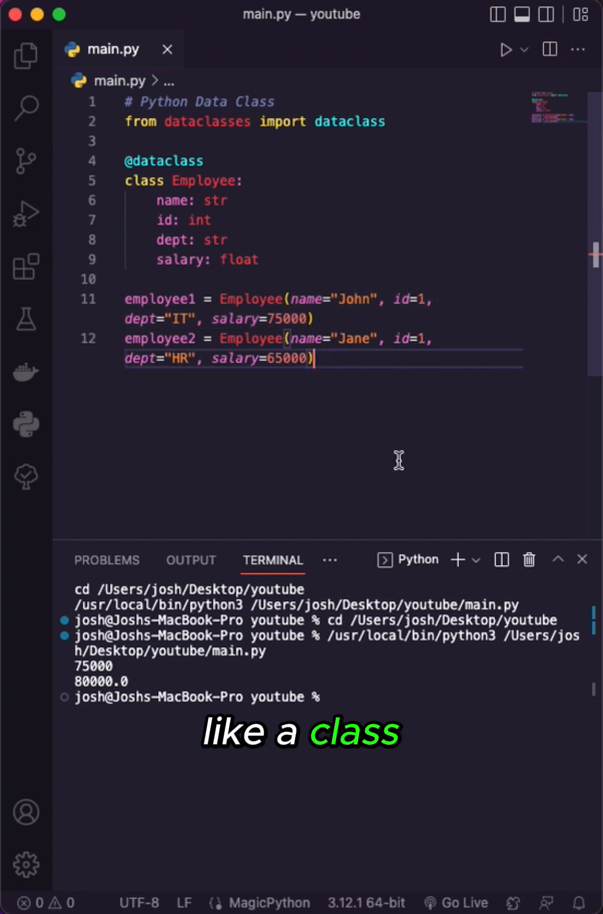
# Step: After blank lines, add print(employee1.salary)
pyautogui.press('Enter')
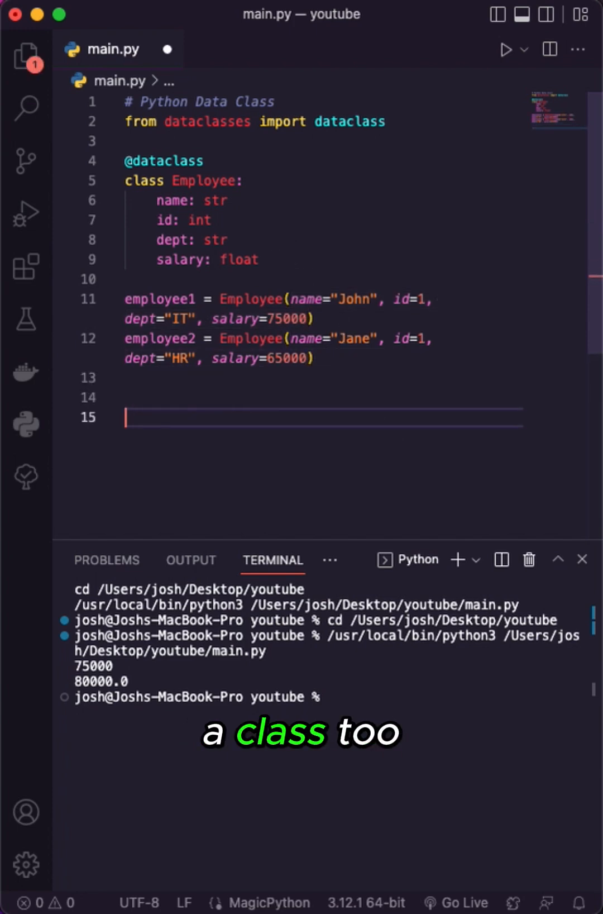
pyautogui.write('print()')
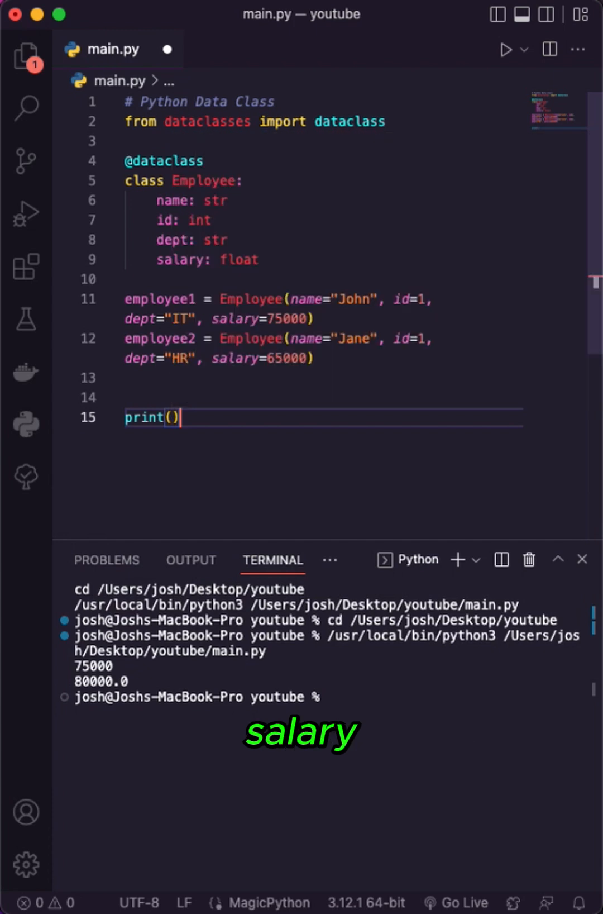
pyautogui.write('employee1.salary')
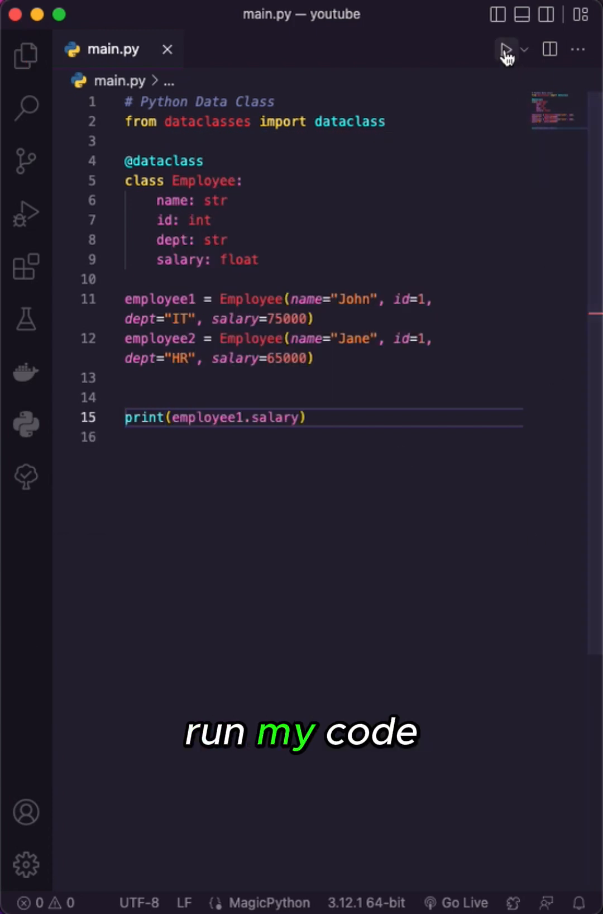
pyautogui.click(506, 49)
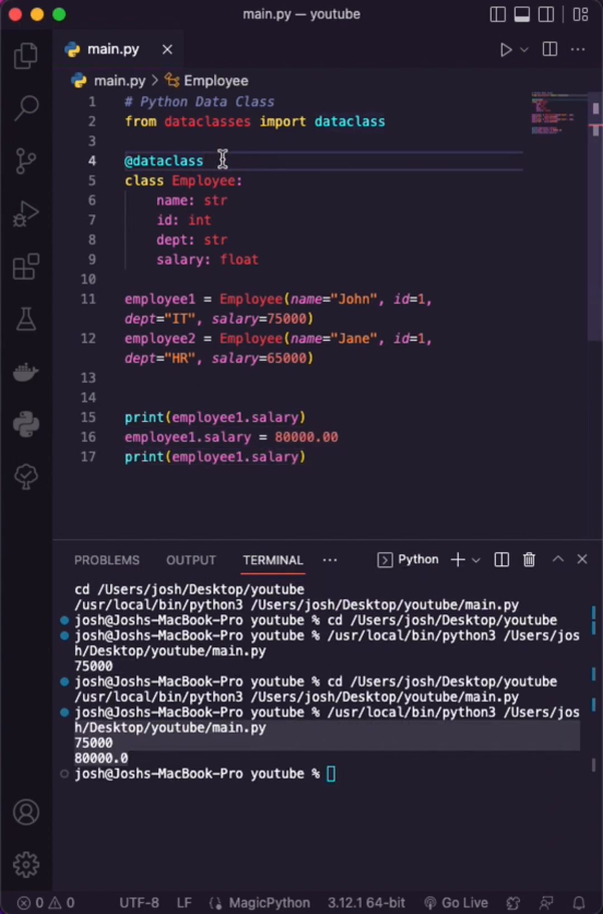
pyautogui.write('(frozen=T')
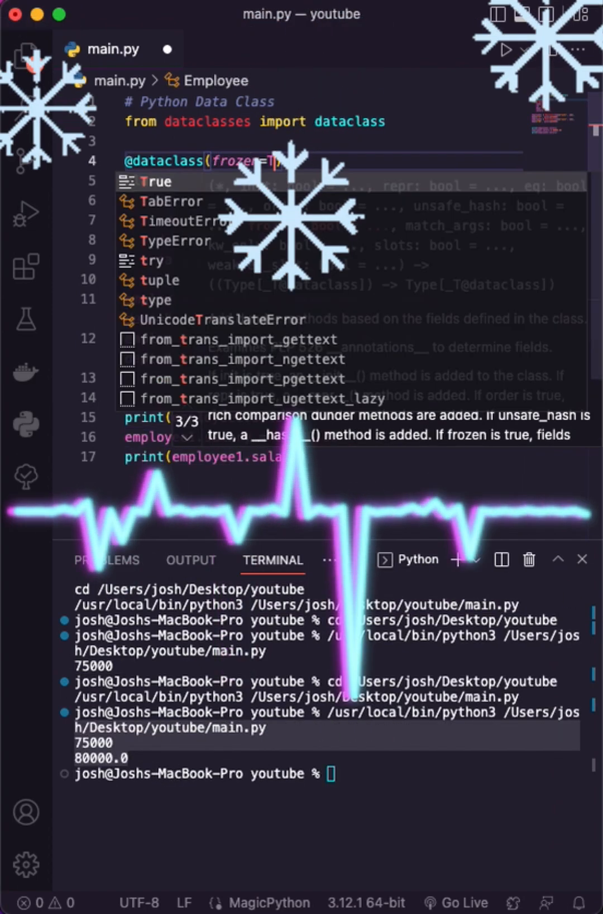